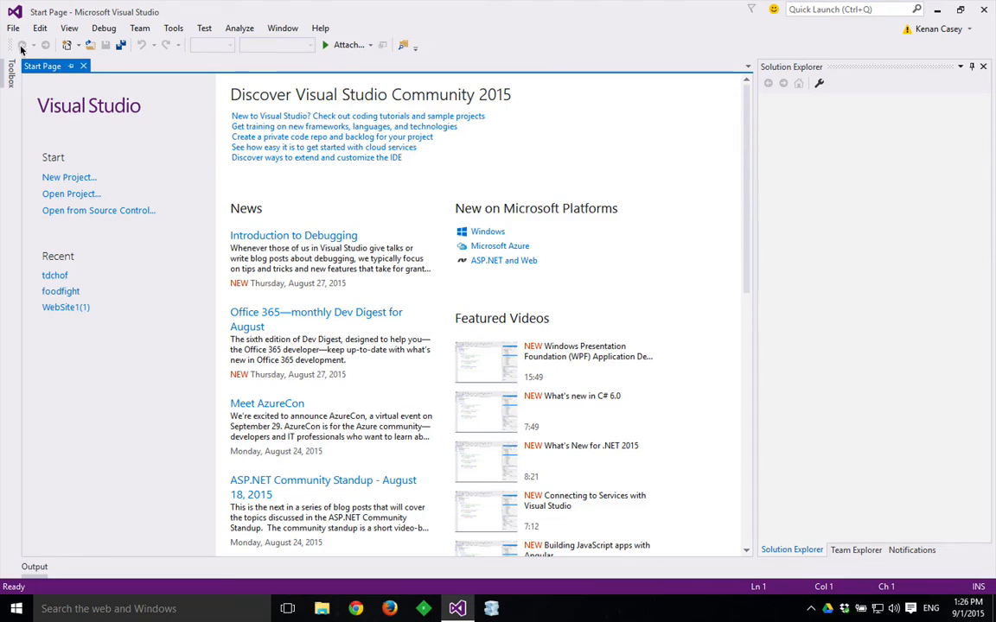
# - Bring up the File menu's New choices from the start page
pyautogui.click(14, 27)
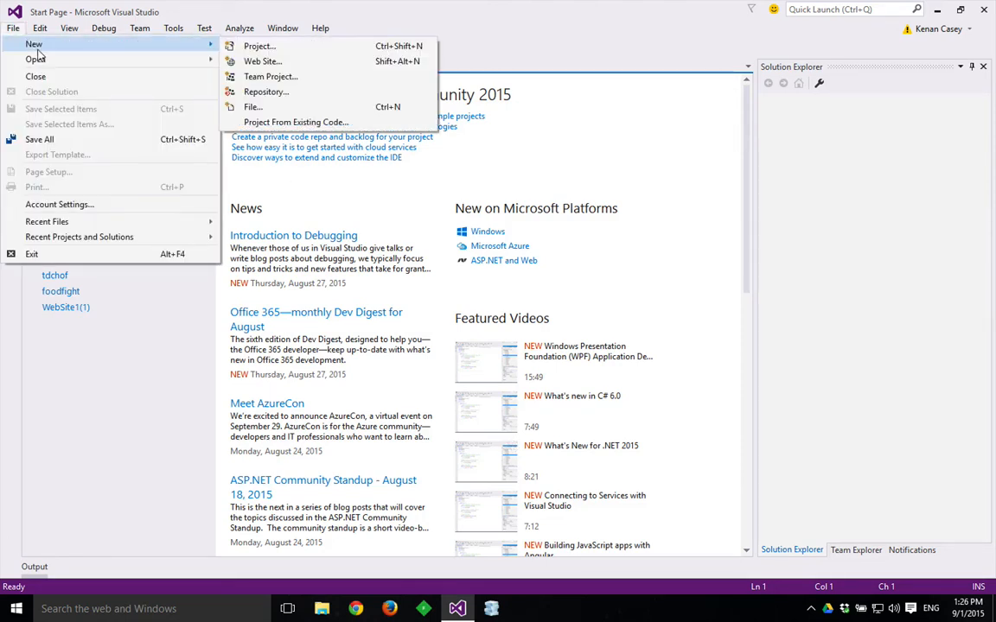
pyautogui.moveTo(263, 60)
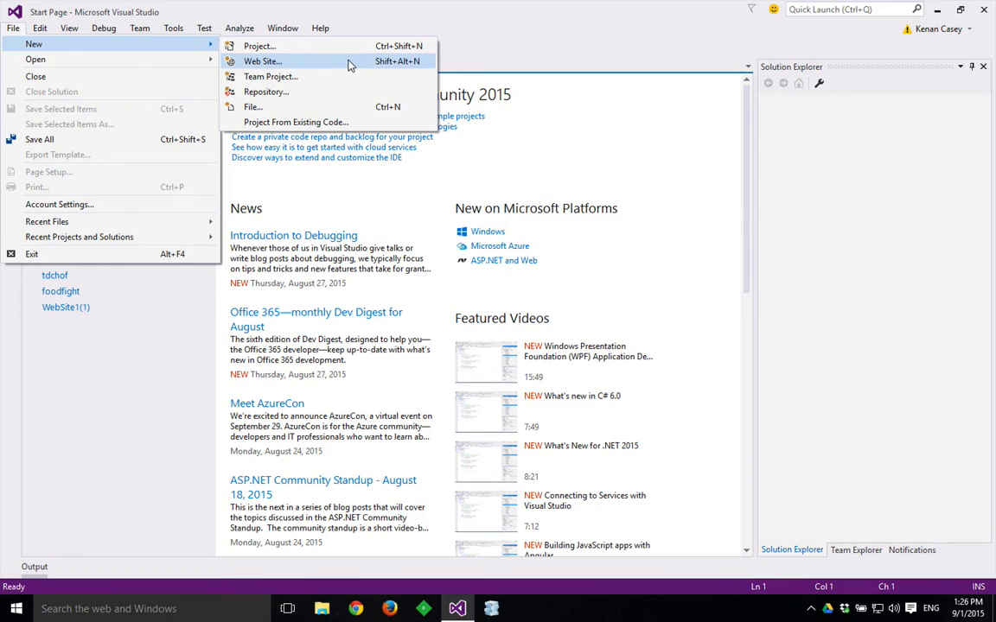
# - Create a new ASP.NET Razor v3 web site with its location folder named hw2
pyautogui.click(262, 61)
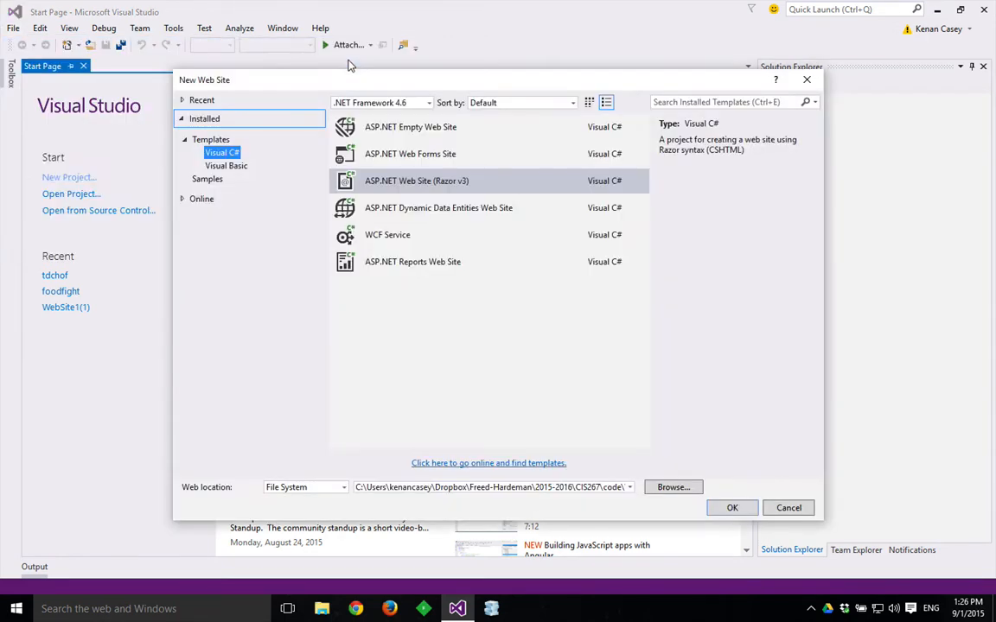
pyautogui.moveTo(432, 188)
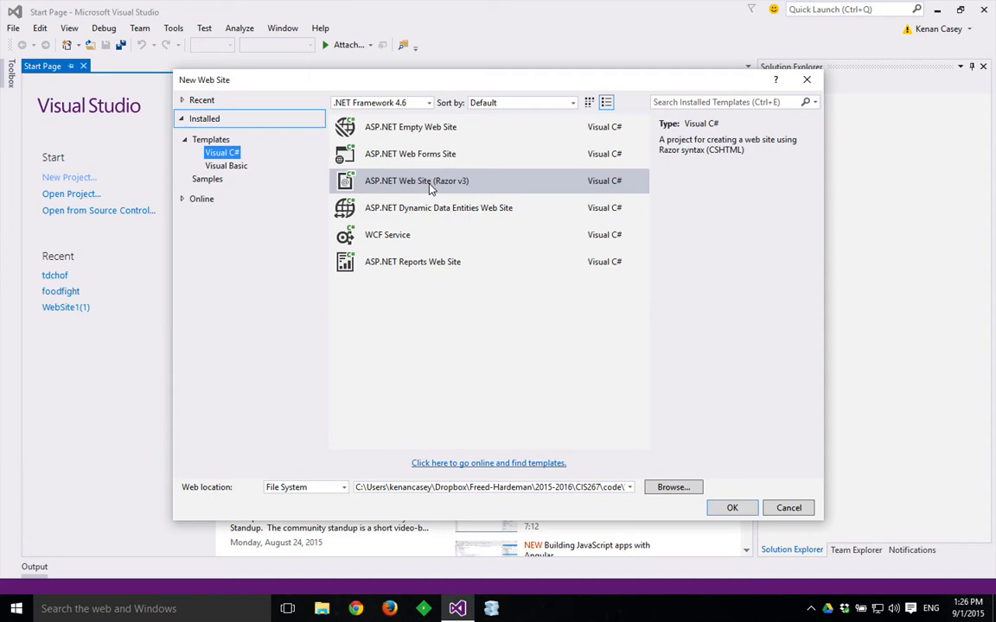
pyautogui.moveTo(470, 188)
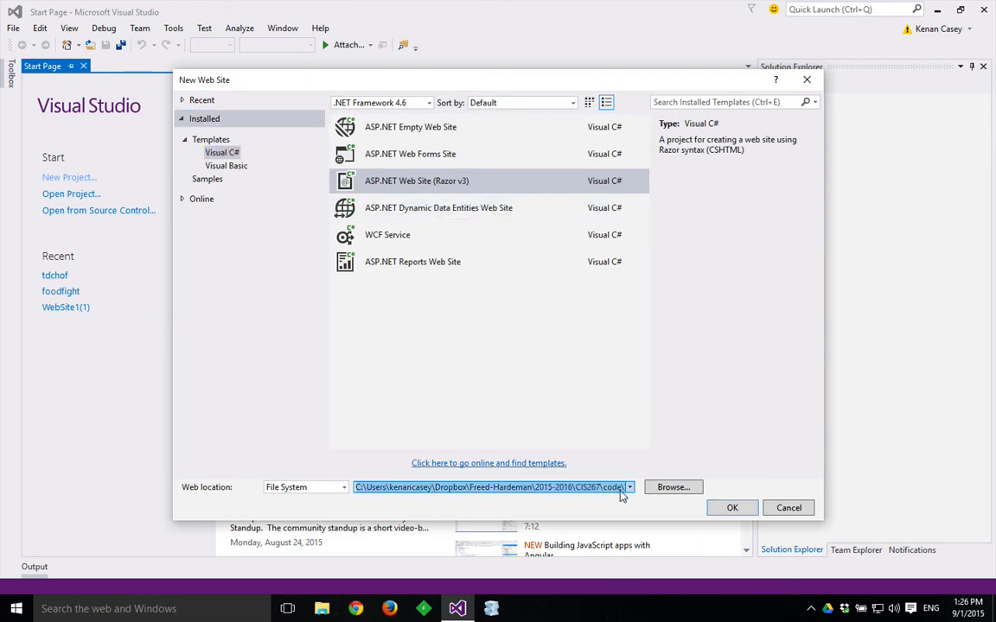
pyautogui.write('WebSite1')
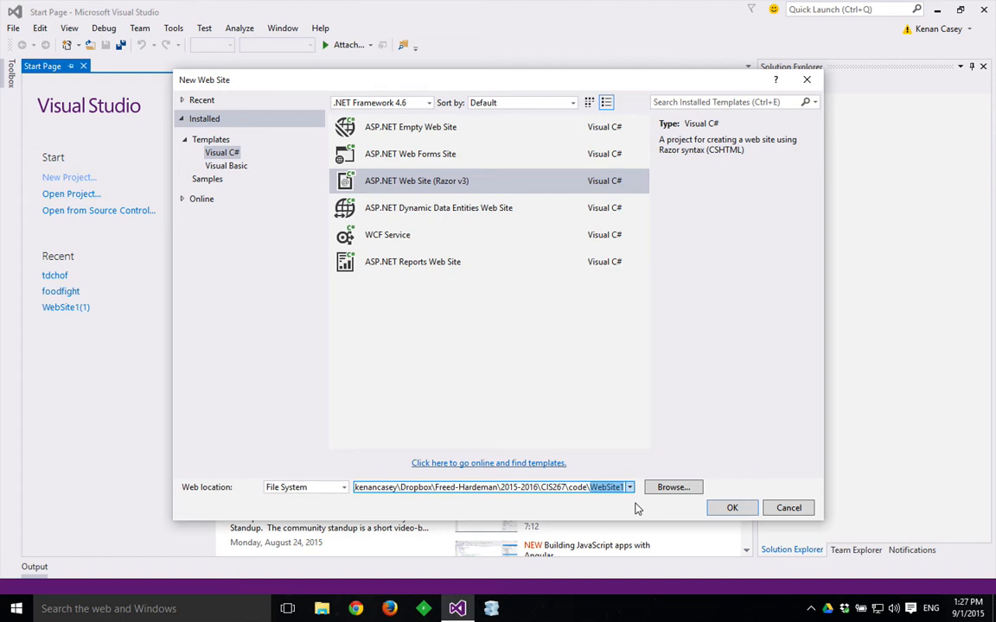
pyautogui.write('hw3')
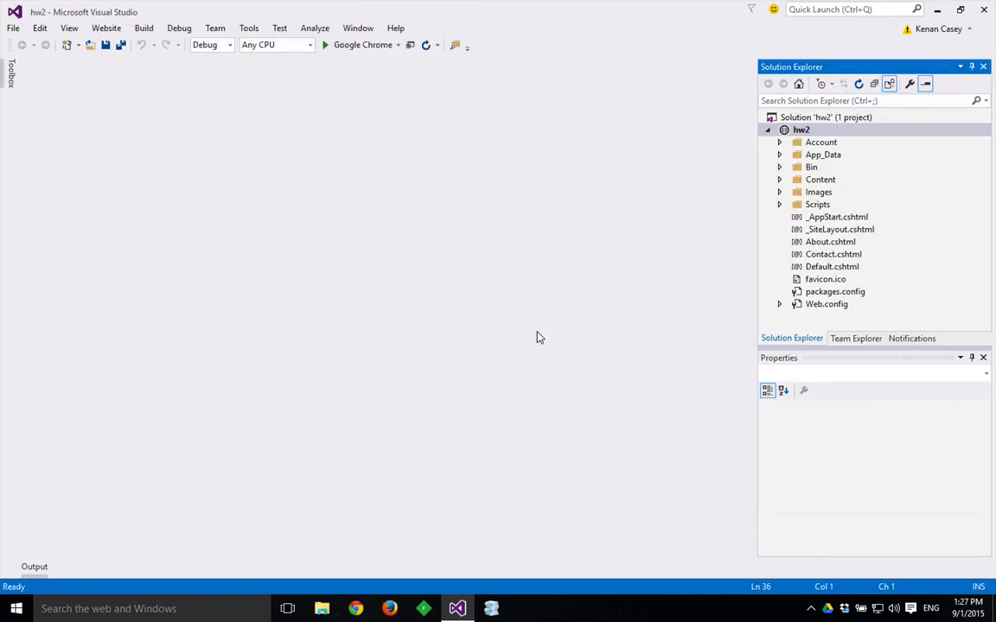
# - Reach Manage NuGet Packages from the hw2 site's context actions in Solution Explorer
pyautogui.click(802, 127)
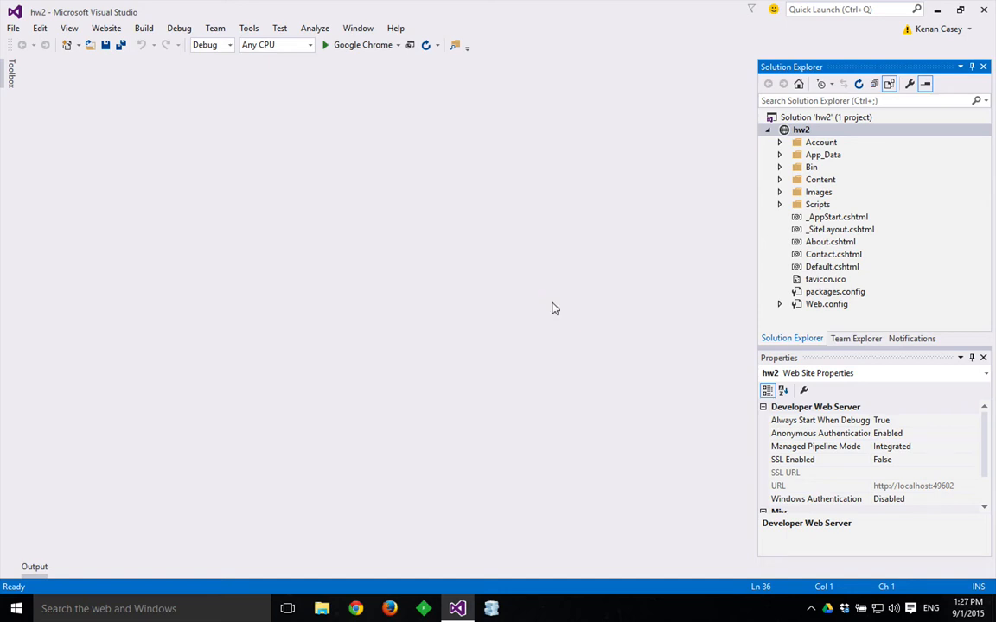
pyautogui.moveTo(581, 301)
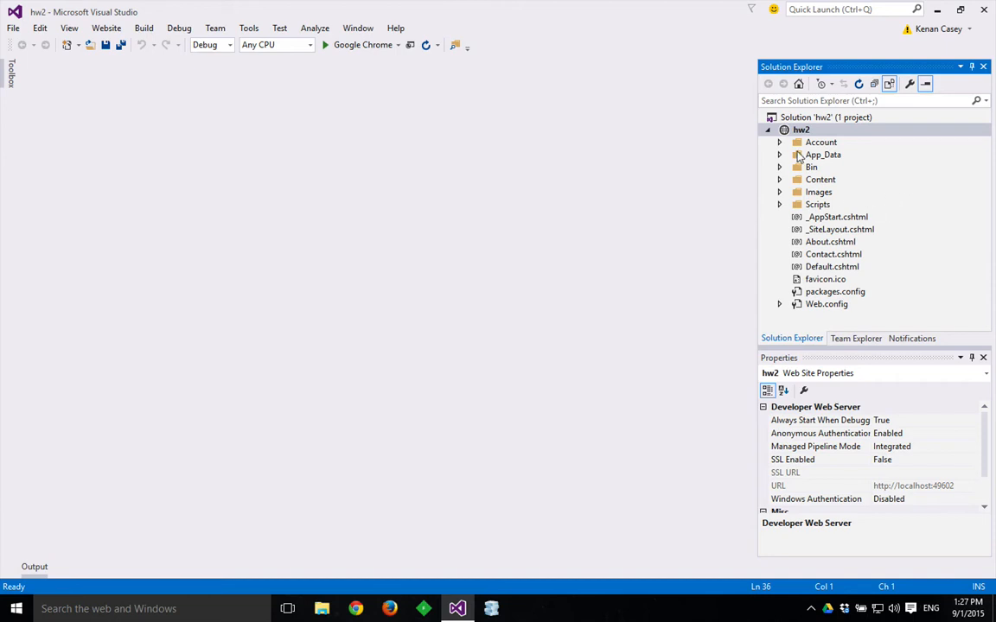
pyautogui.moveTo(843, 297)
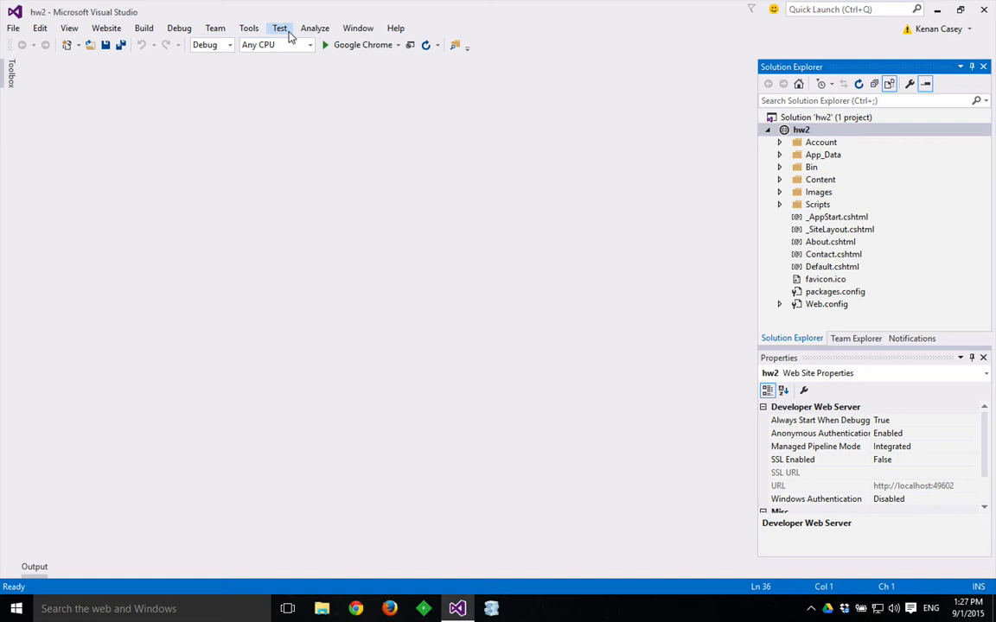
pyautogui.click(249, 28)
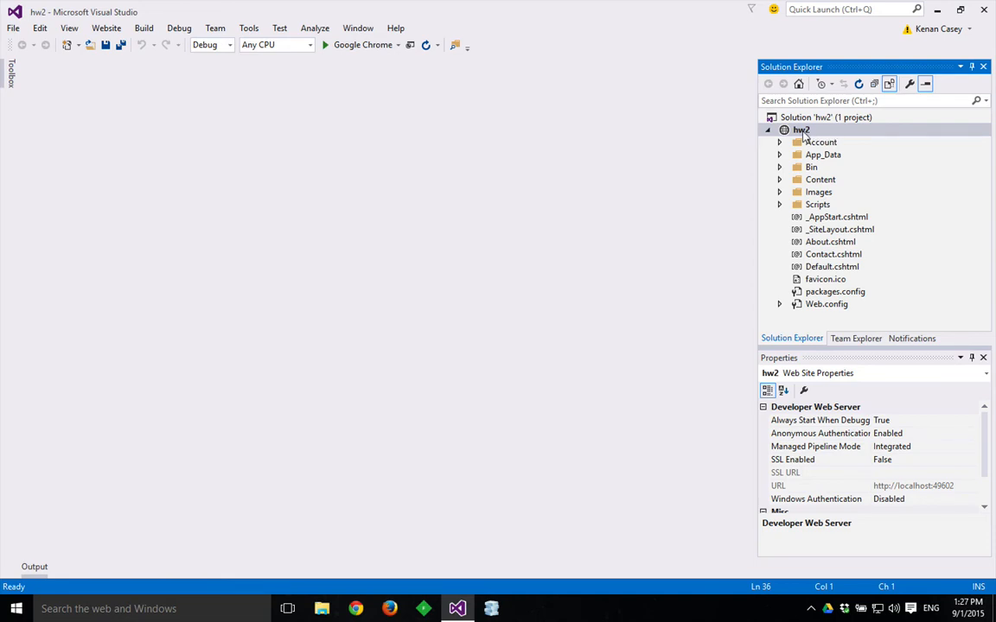
pyautogui.rightClick(800, 127)
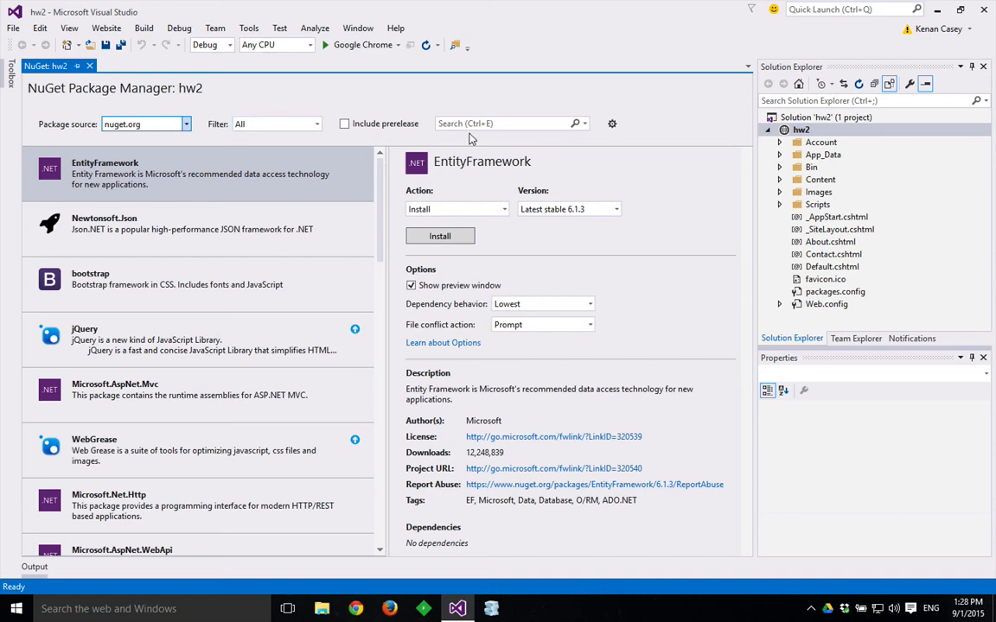
# - Search NuGet for bootstrap and install the bootstrap 3.3.5 package, reaching Review Changes
pyautogui.write('boo')
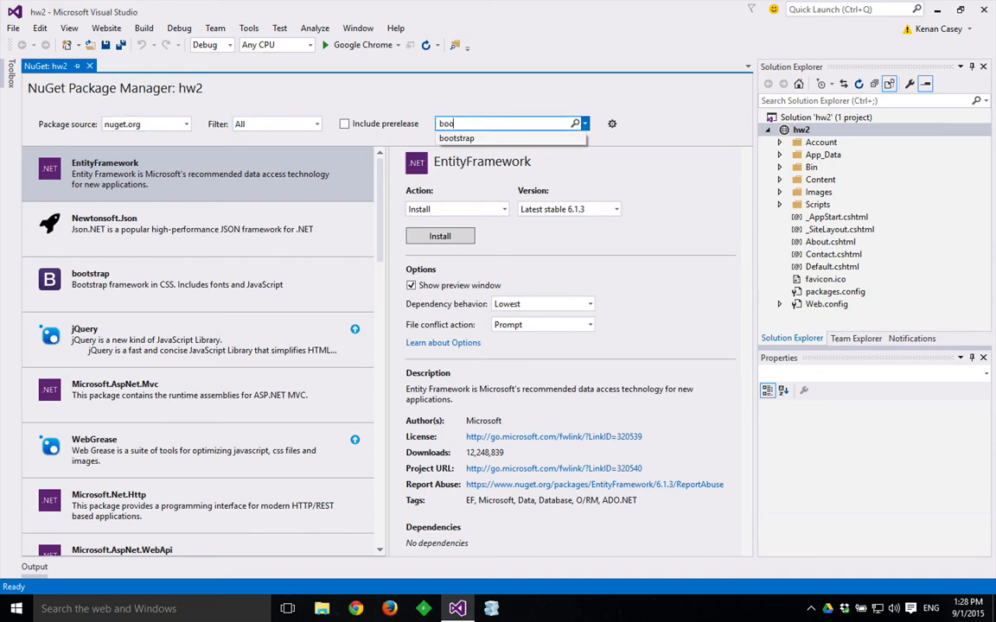
pyautogui.click(457, 138)
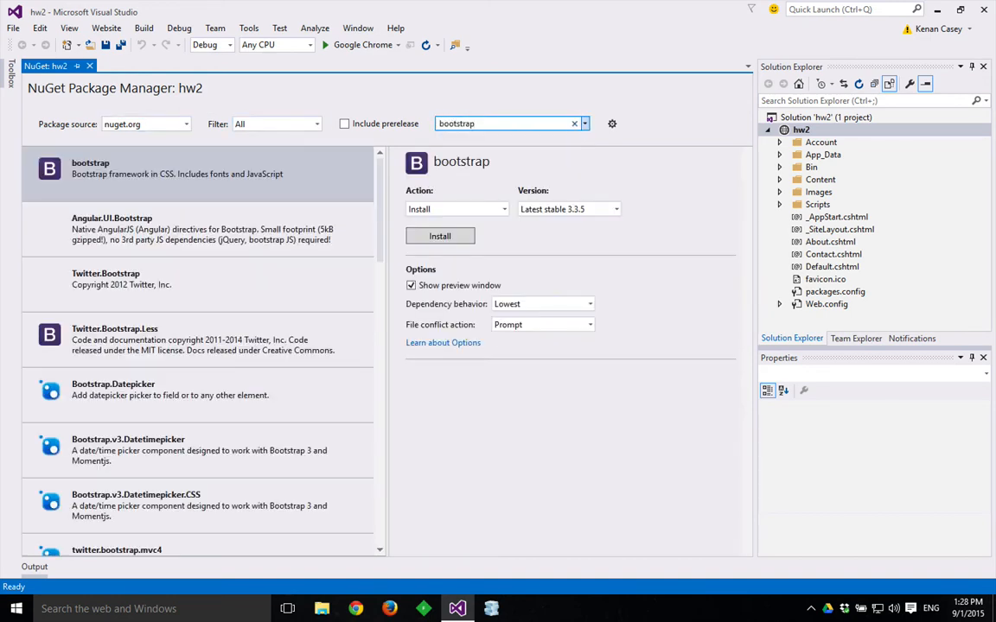
pyautogui.click(173, 173)
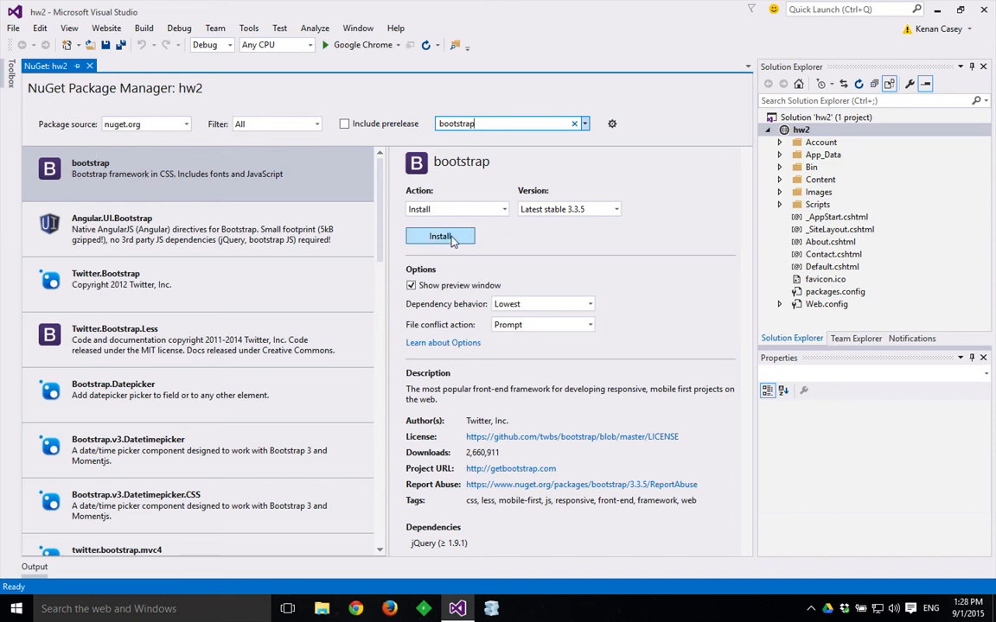
pyautogui.click(439, 235)
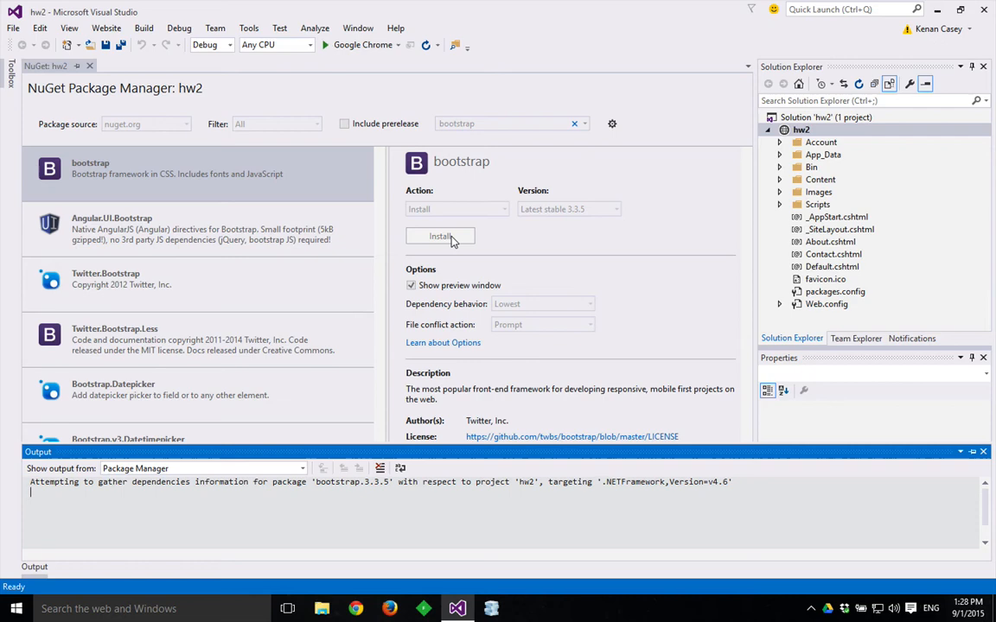
pyautogui.click(439, 235)
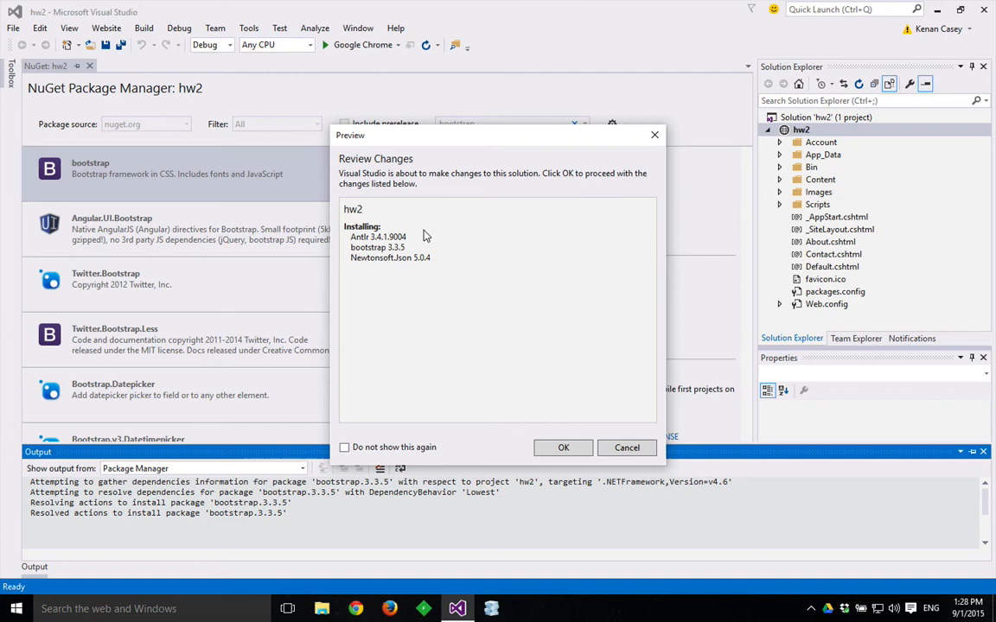
pyautogui.moveTo(387, 269)
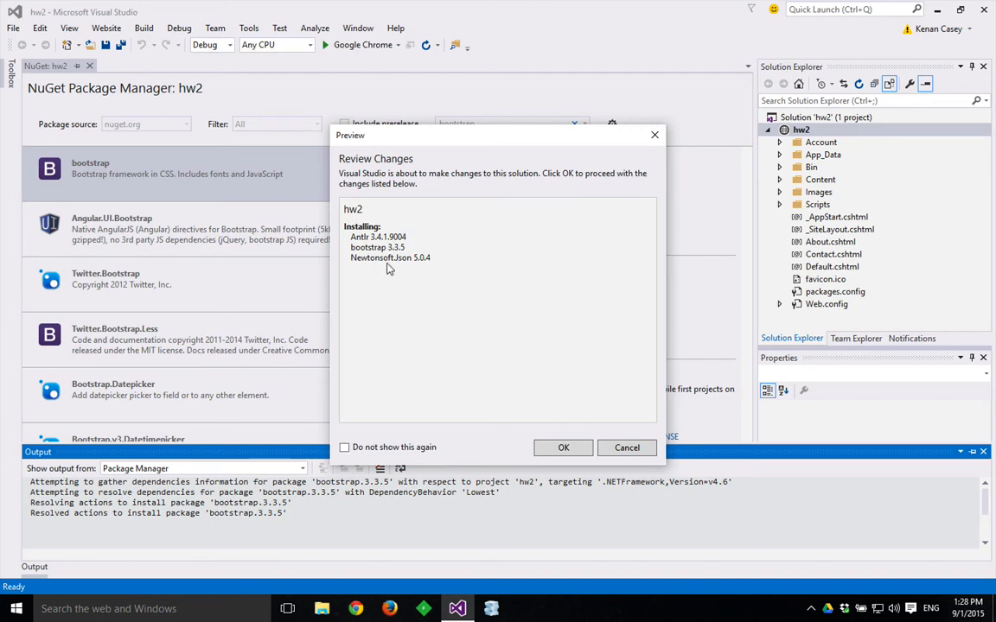
# - Approve the bootstrap, Antlr and Newtonsoft.Json changes and close the package manager
pyautogui.click(626, 448)
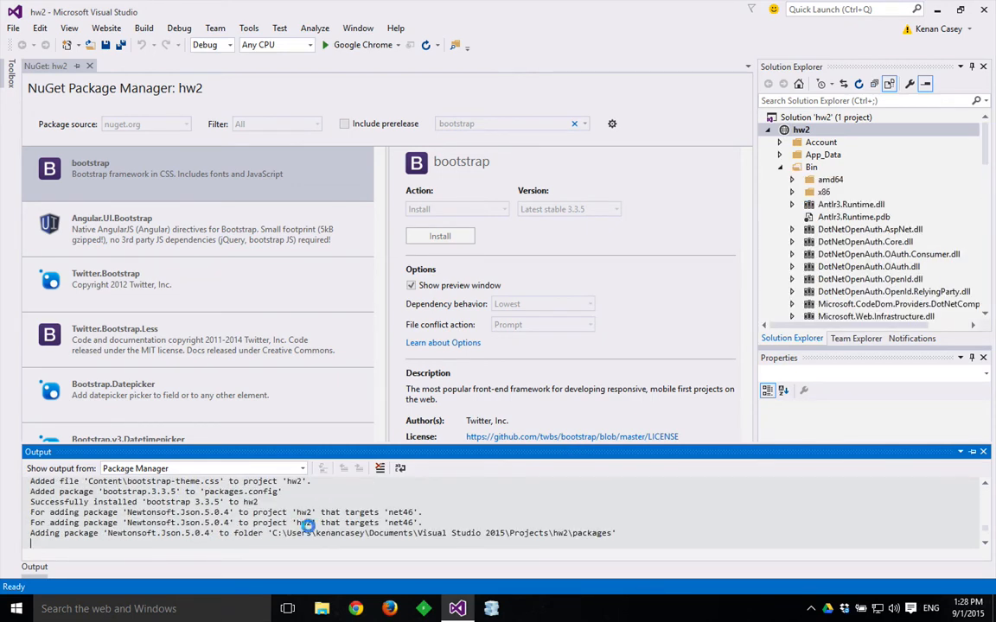
pyautogui.click(439, 235)
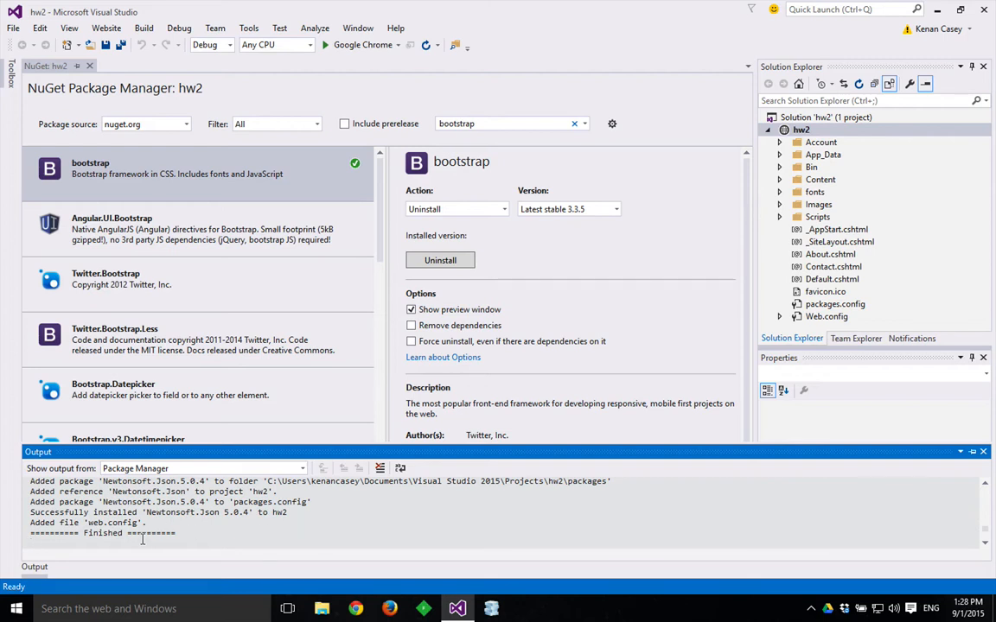
pyautogui.moveTo(656, 126)
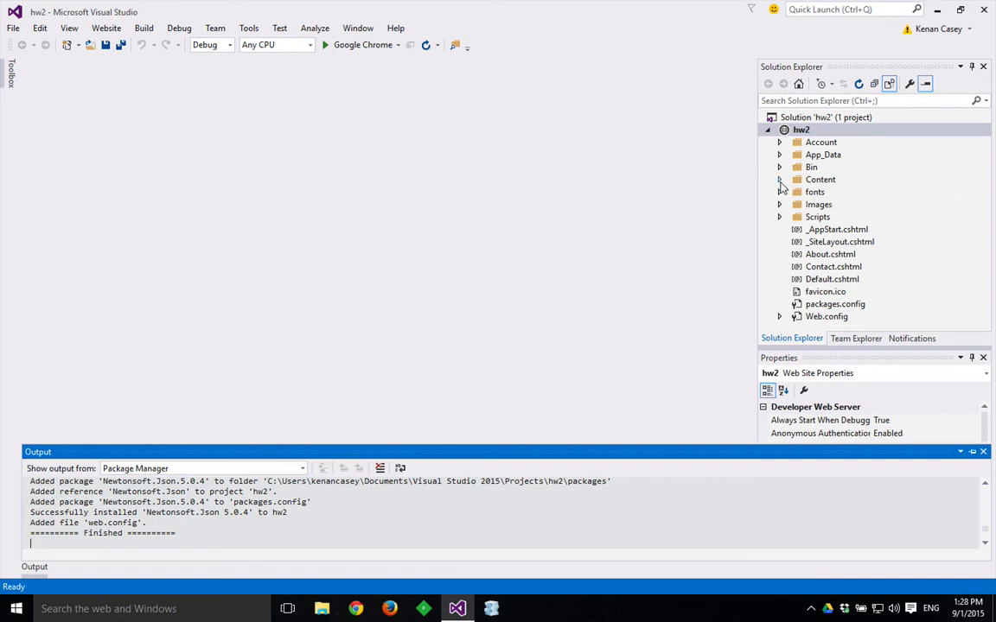
# - Peek into the Content folder, then expand the Scripts folder to its bootstrap files
pyautogui.click(779, 178)
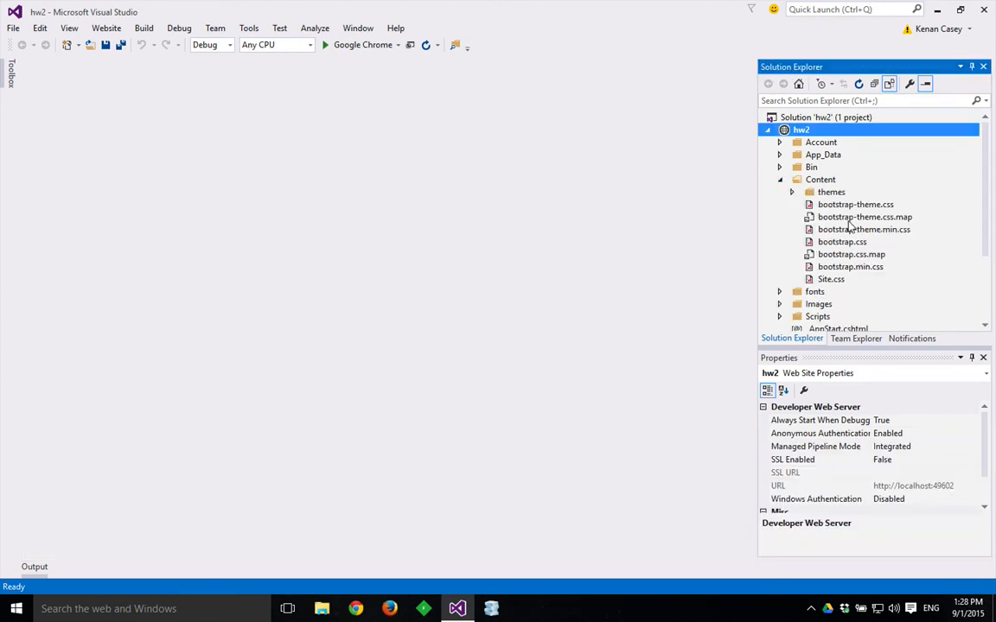
pyautogui.moveTo(830, 277)
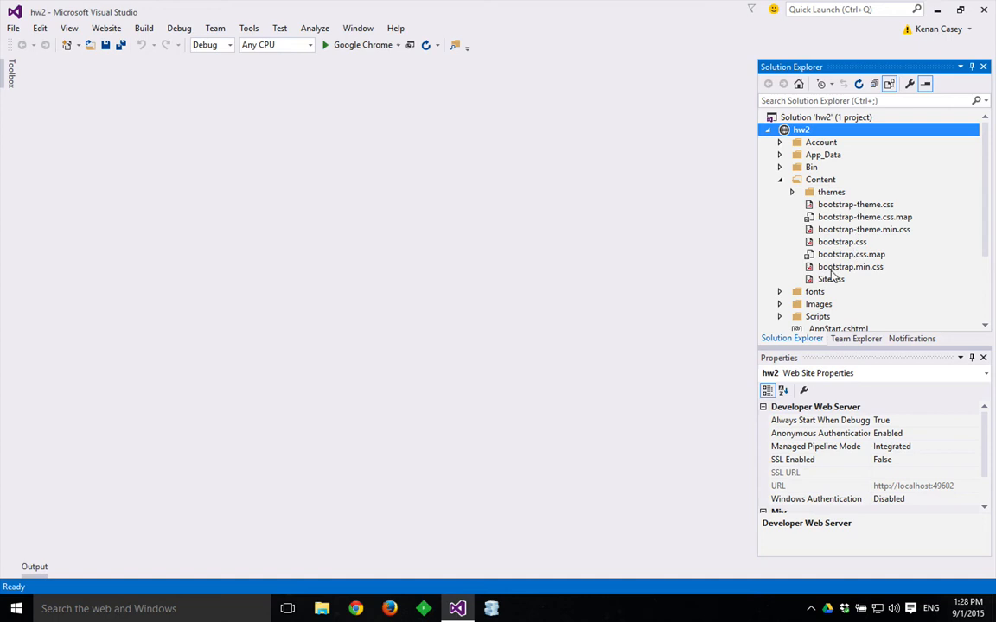
pyautogui.click(777, 178)
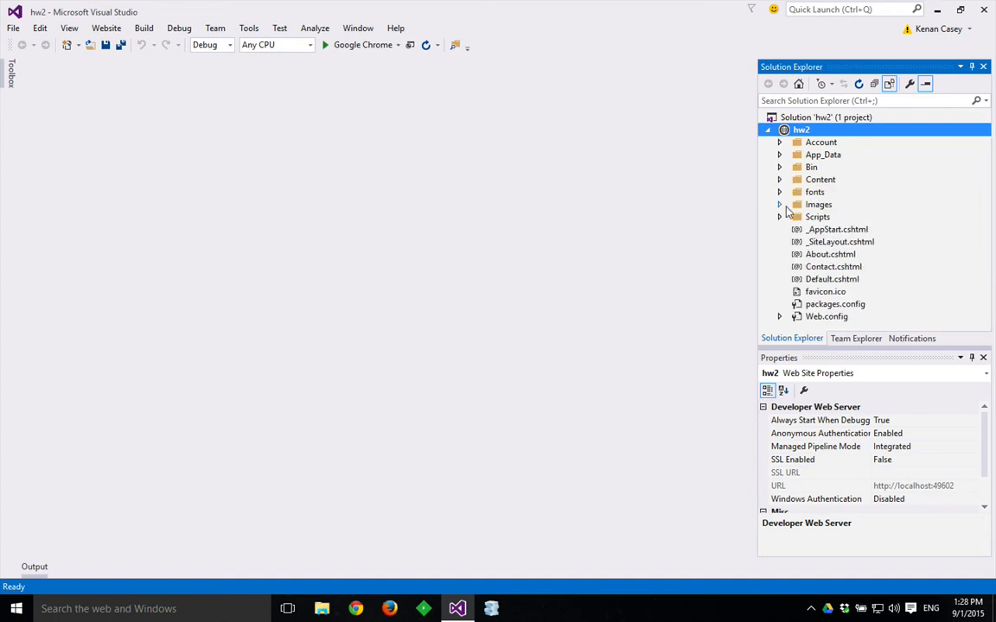
pyautogui.click(780, 192)
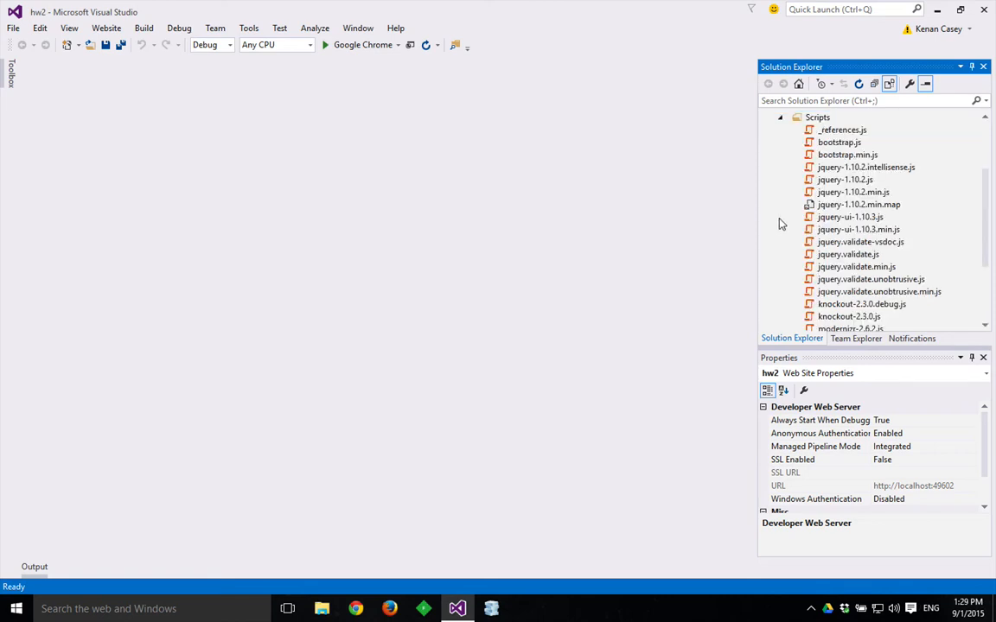
pyautogui.scroll(-3)
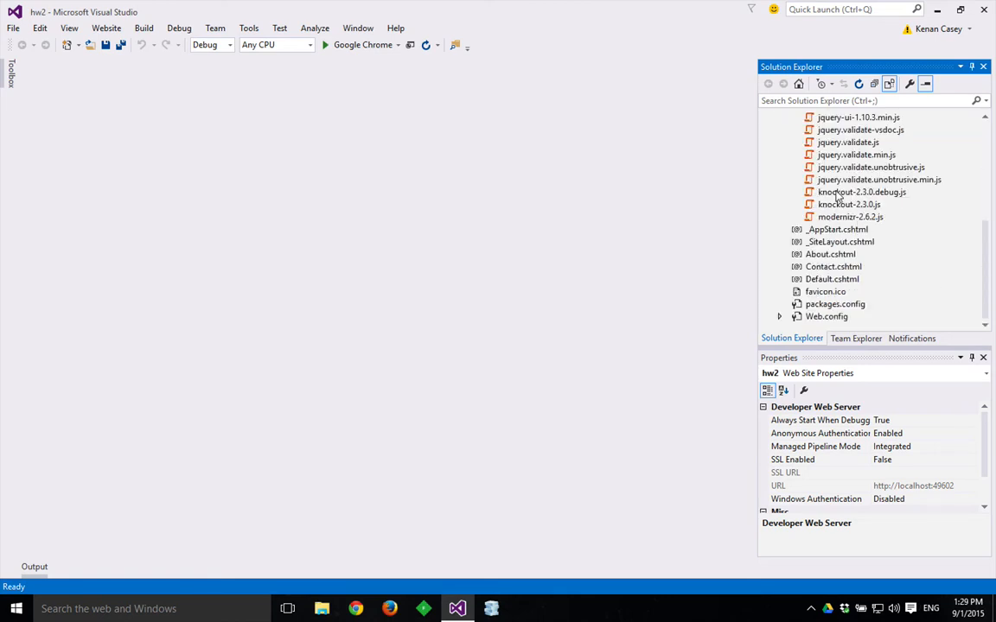
# - Preview bootstrap.js, collapse Scripts, close the preview and select the hw2 project
pyautogui.click(838, 242)
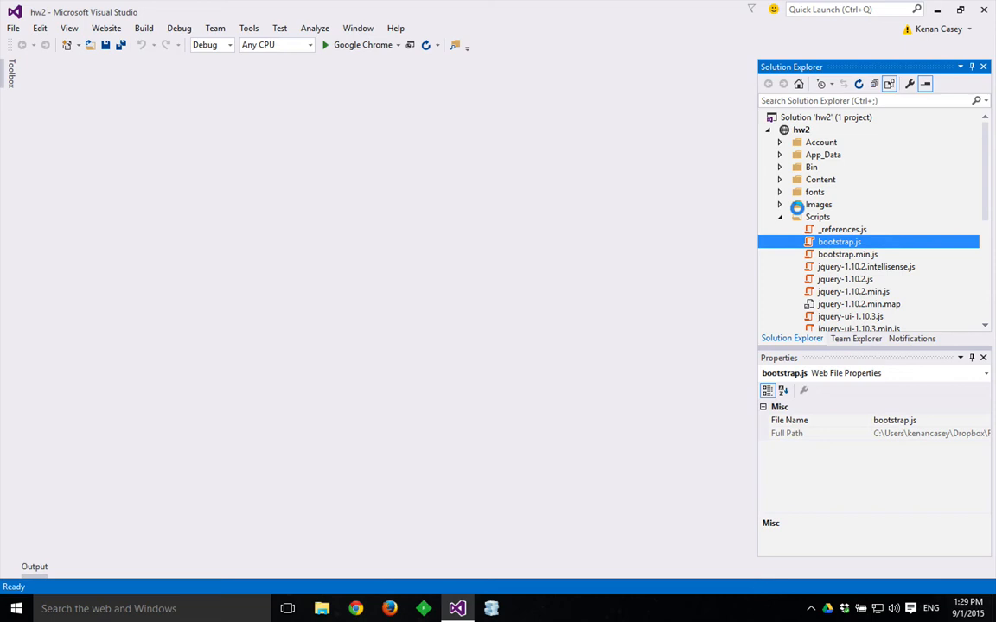
pyautogui.doubleClick(837, 242)
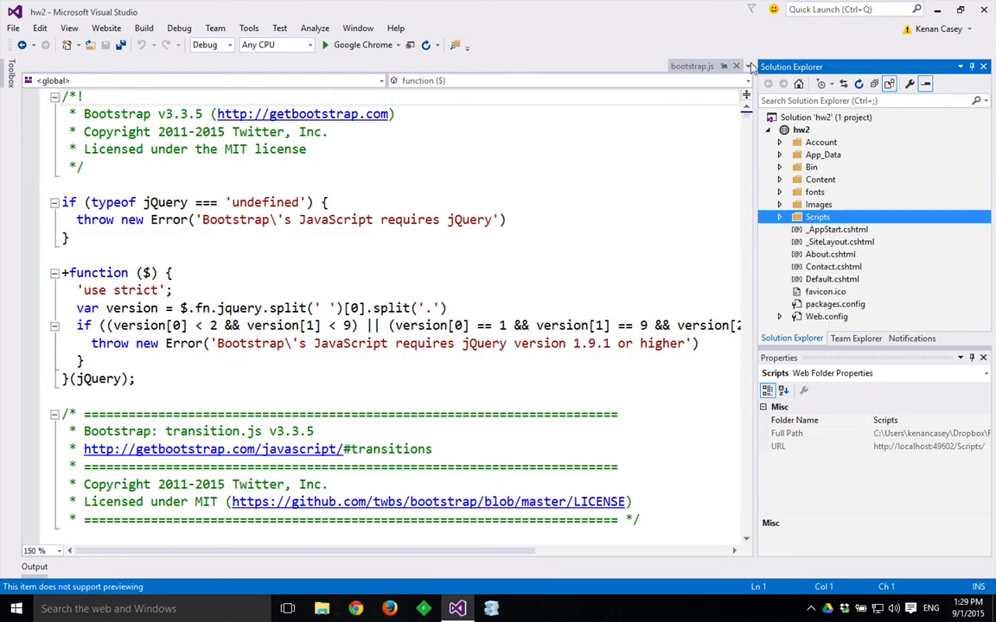
pyautogui.click(736, 65)
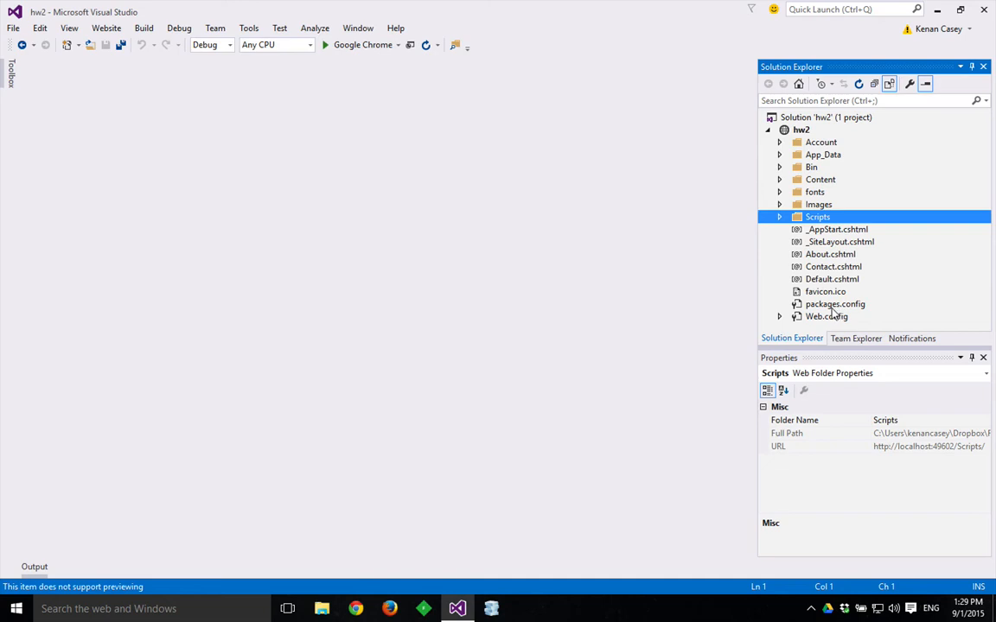
pyautogui.moveTo(810, 210)
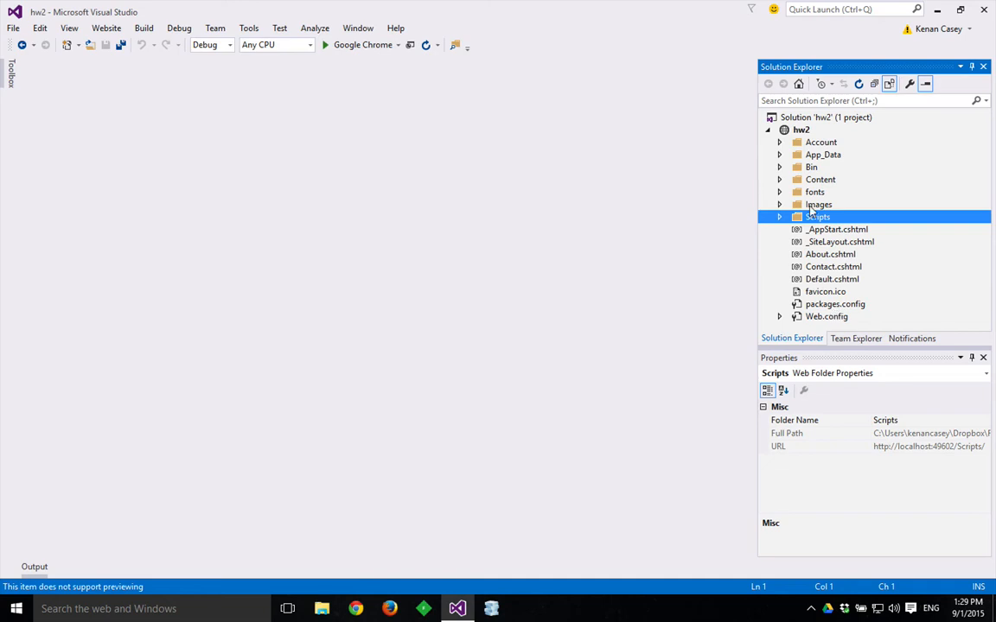
pyautogui.moveTo(830, 316)
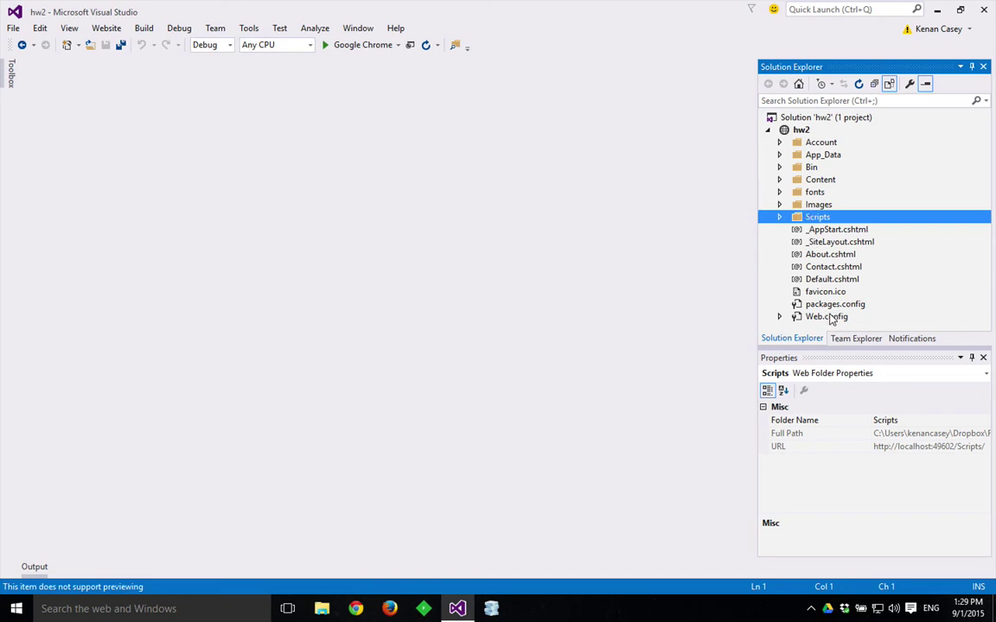
pyautogui.moveTo(812, 138)
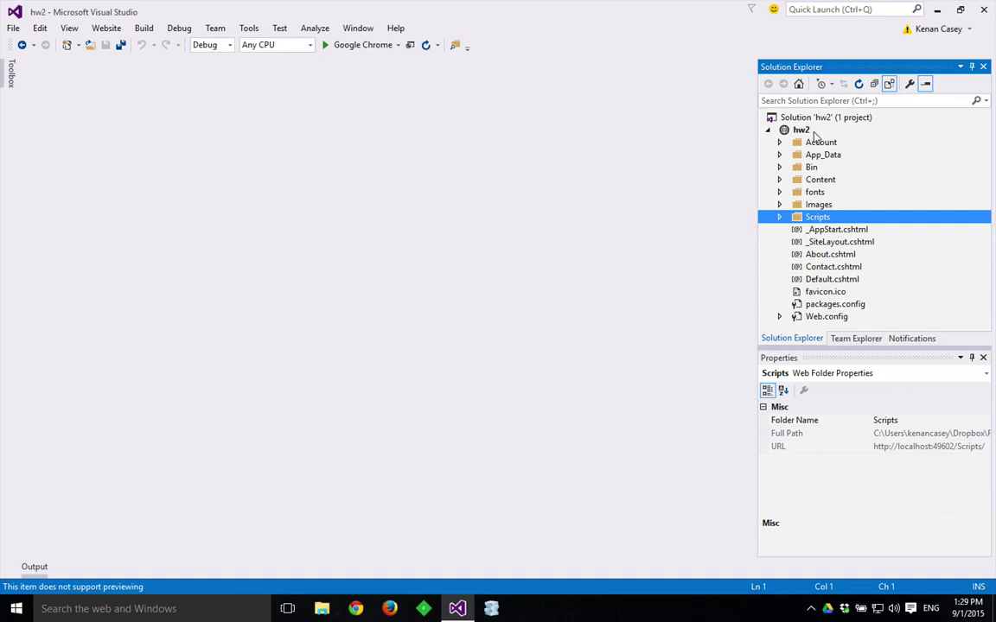
pyautogui.click(802, 129)
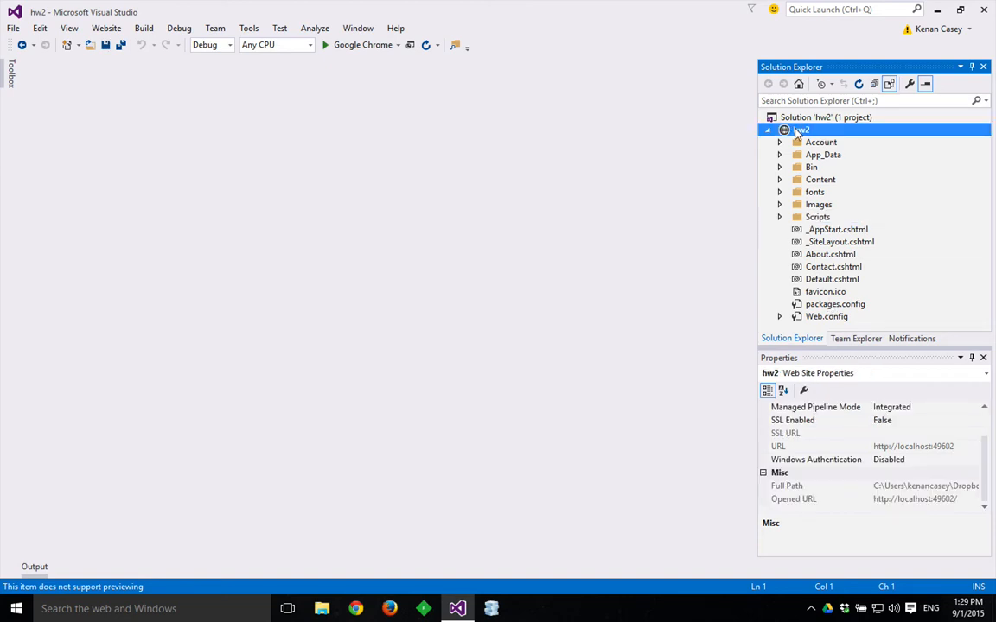
# - Add a new HTML Page item named bootstrapFun.html to hw2
pyautogui.rightClick(801, 130)
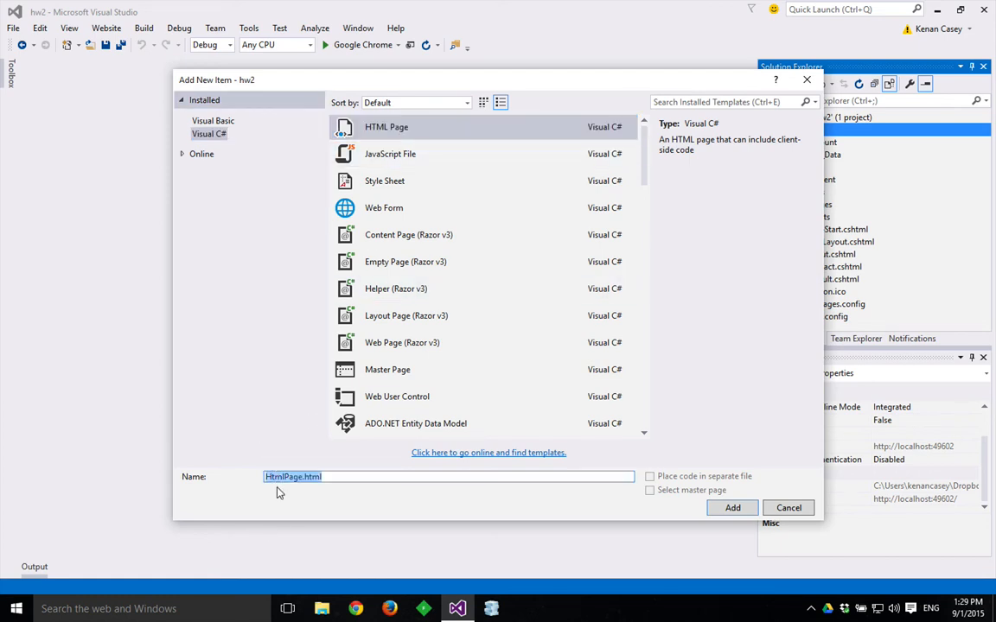
pyautogui.write('bootstrapFun')
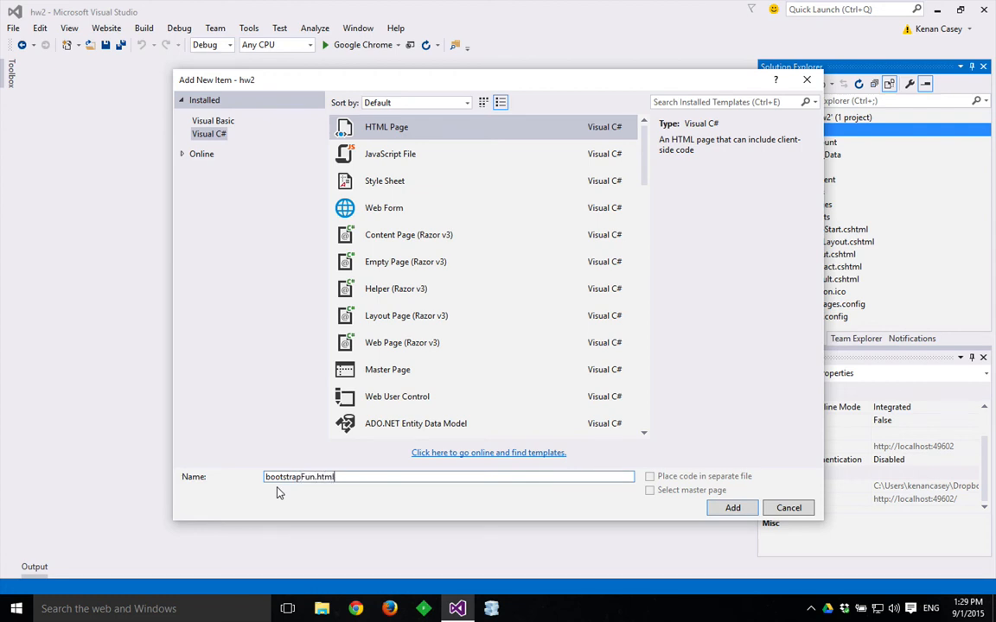
pyautogui.click(733, 508)
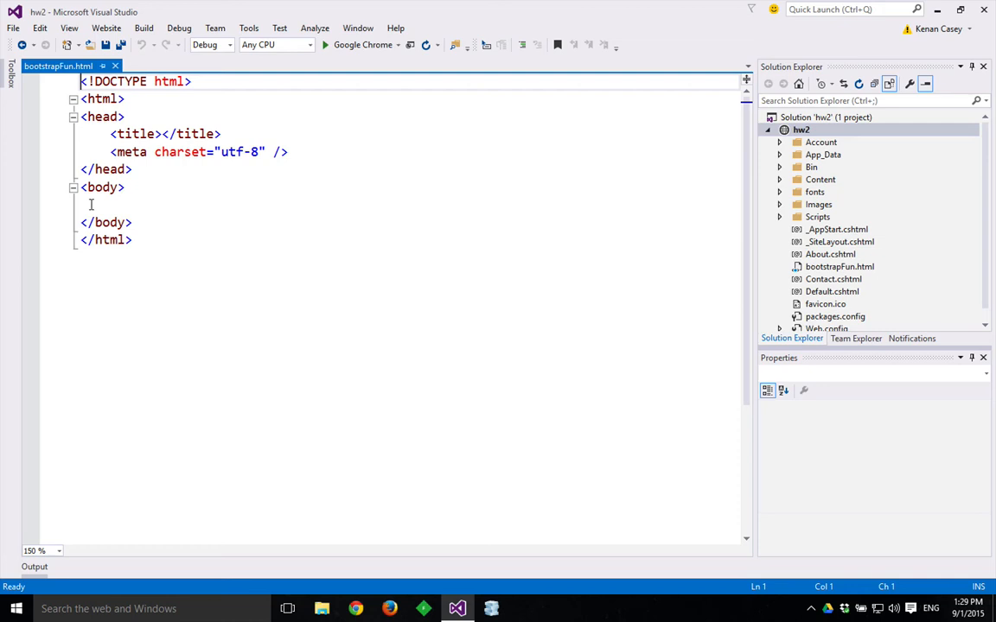
# - Insert a blank line after the meta tag and expand the Content folder's stylesheets
pyautogui.press('ctrl+a')
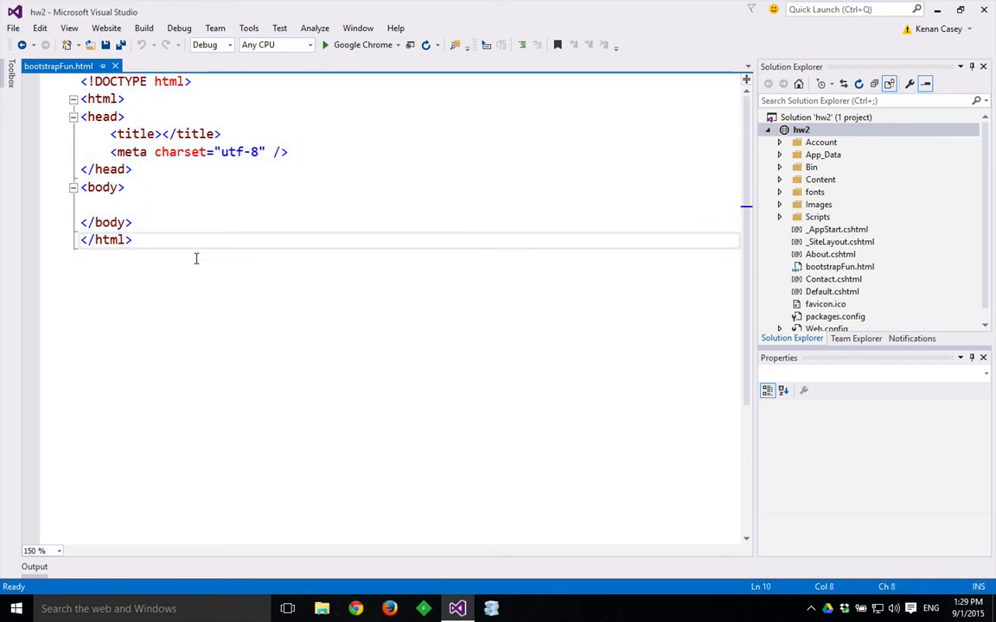
pyautogui.click(321, 152)
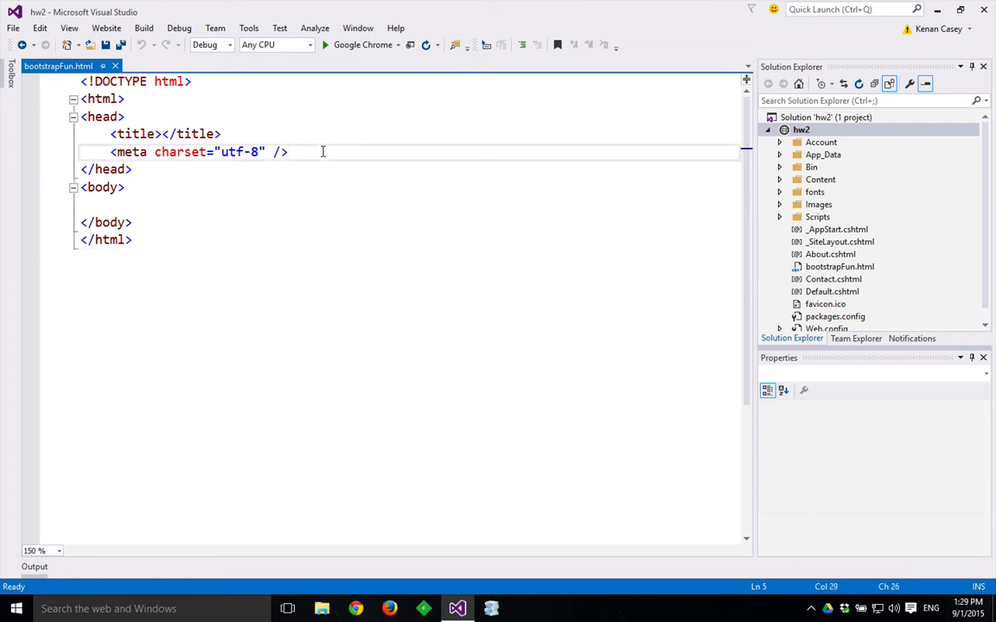
pyautogui.press('enter')
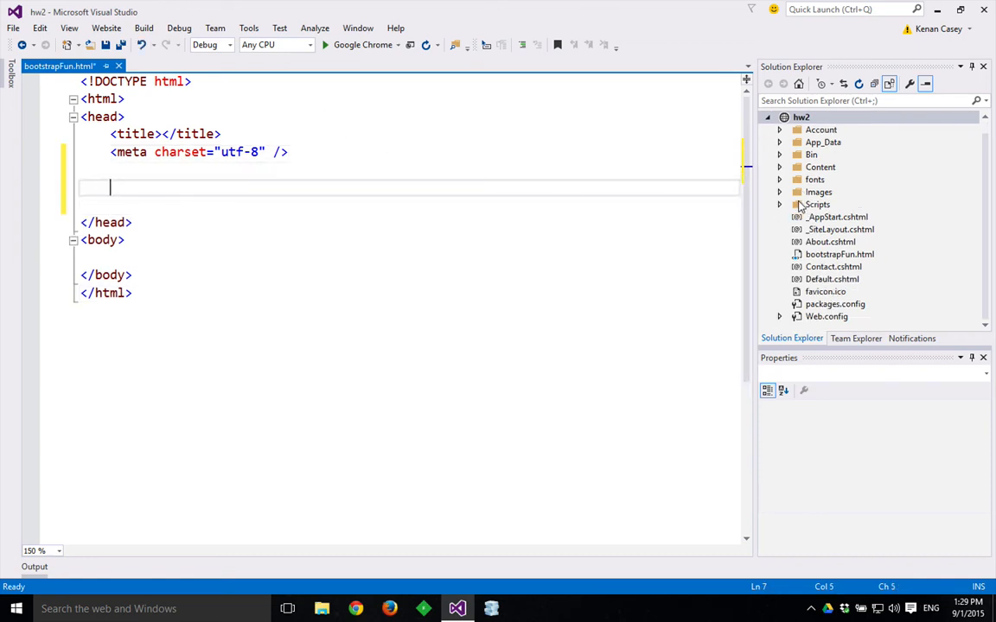
pyautogui.click(780, 166)
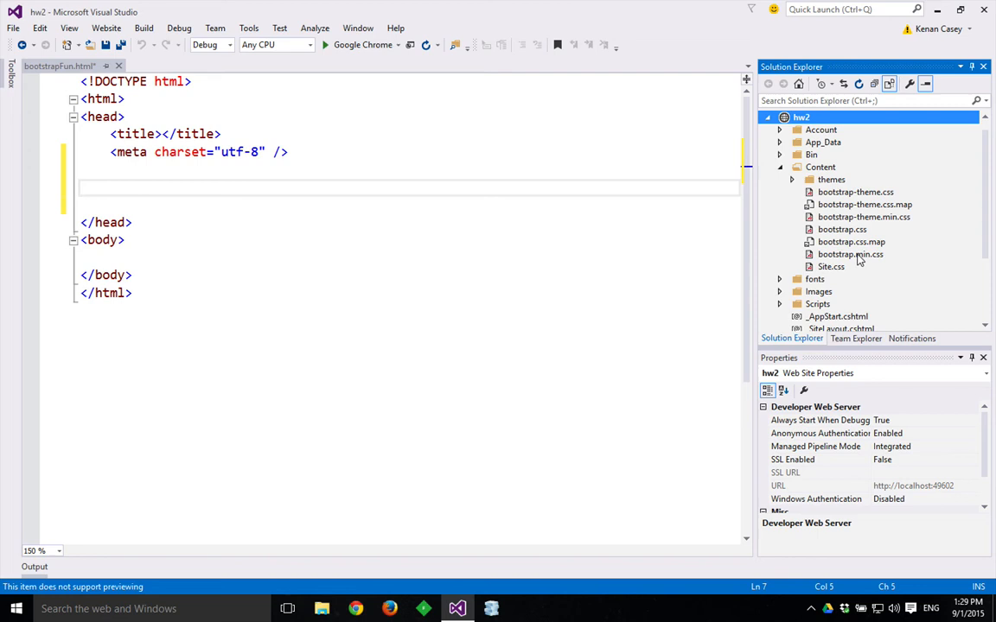
# - Drag bootstrap.min.css and bootstrap-theme.min.css into the head as link tags
pyautogui.click(850, 254)
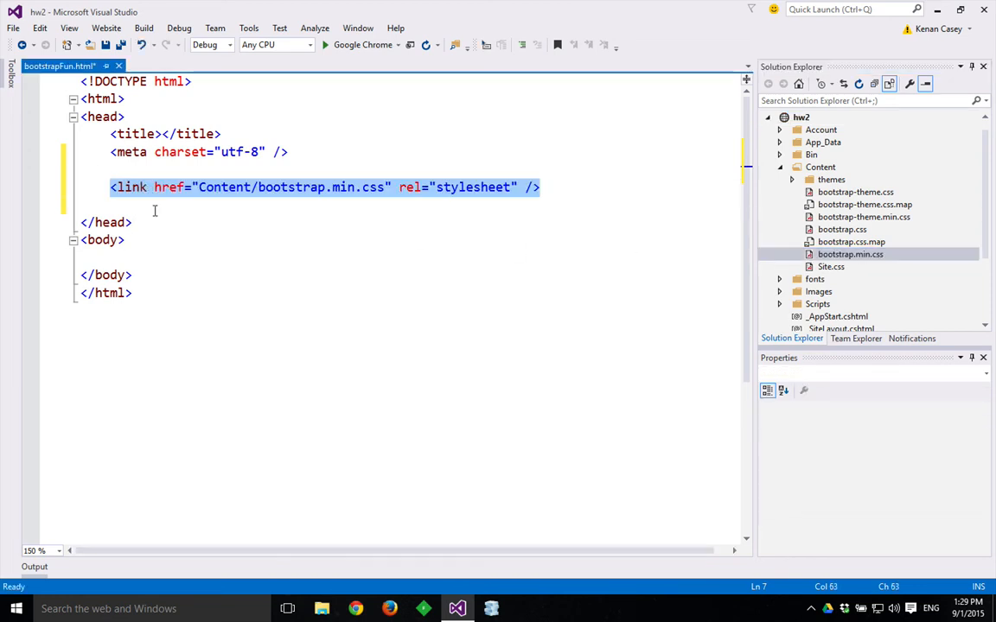
pyautogui.click(564, 187)
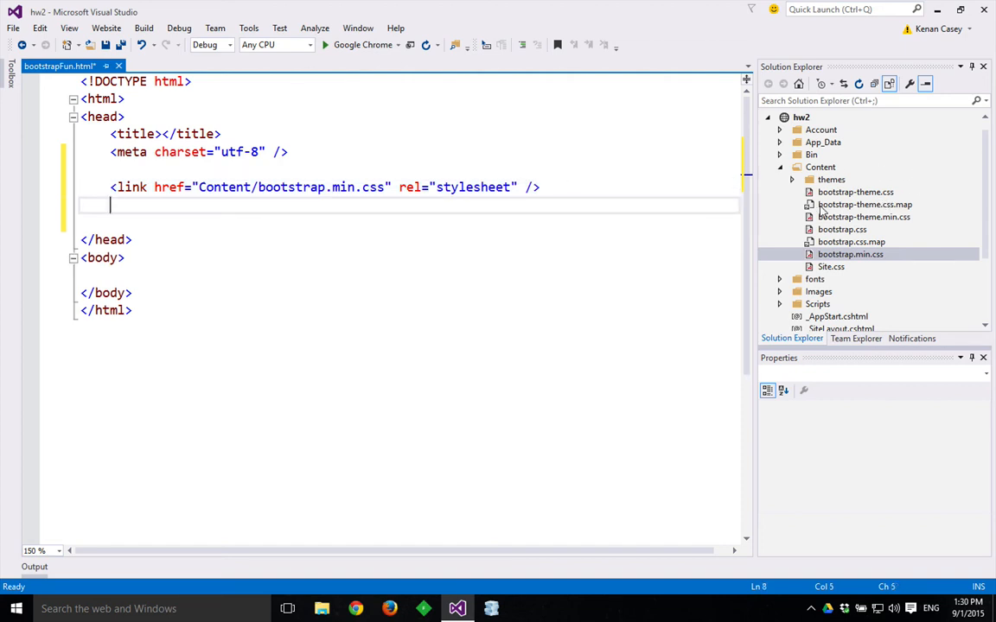
pyautogui.click(864, 218)
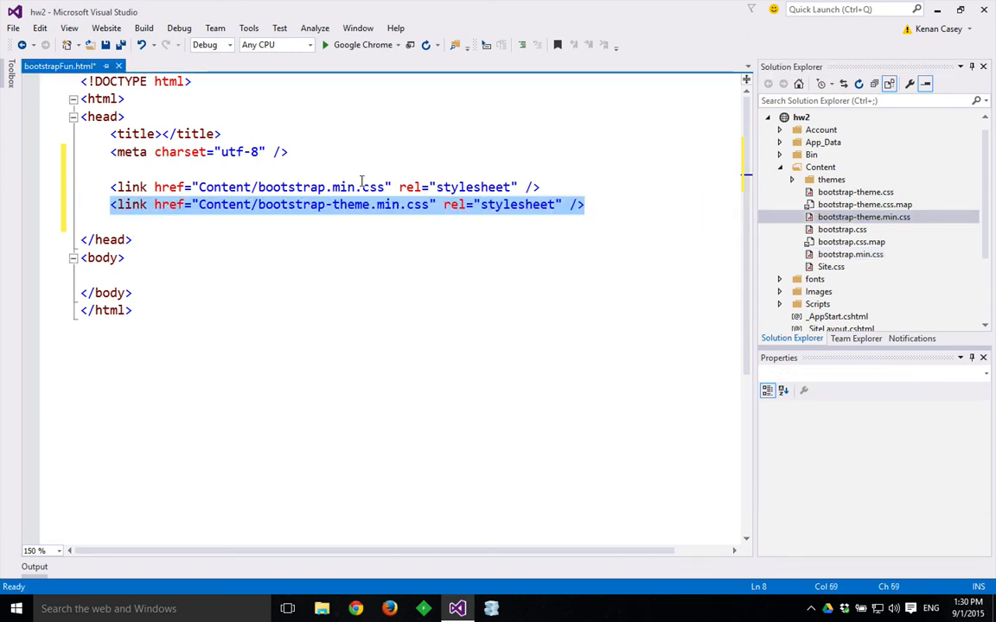
pyautogui.doubleClick(291, 186)
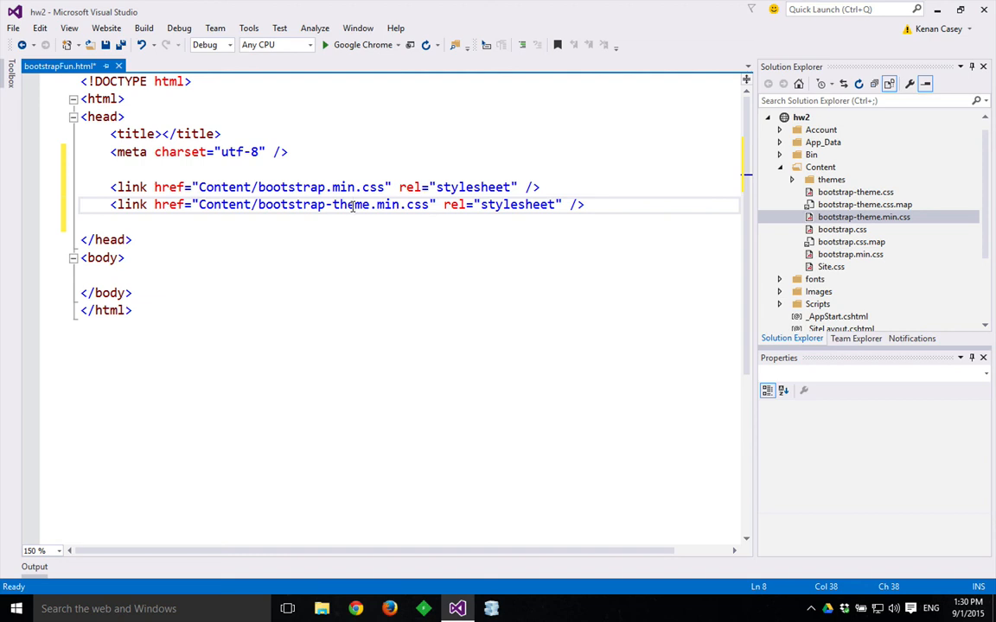
pyautogui.doubleClick(349, 204)
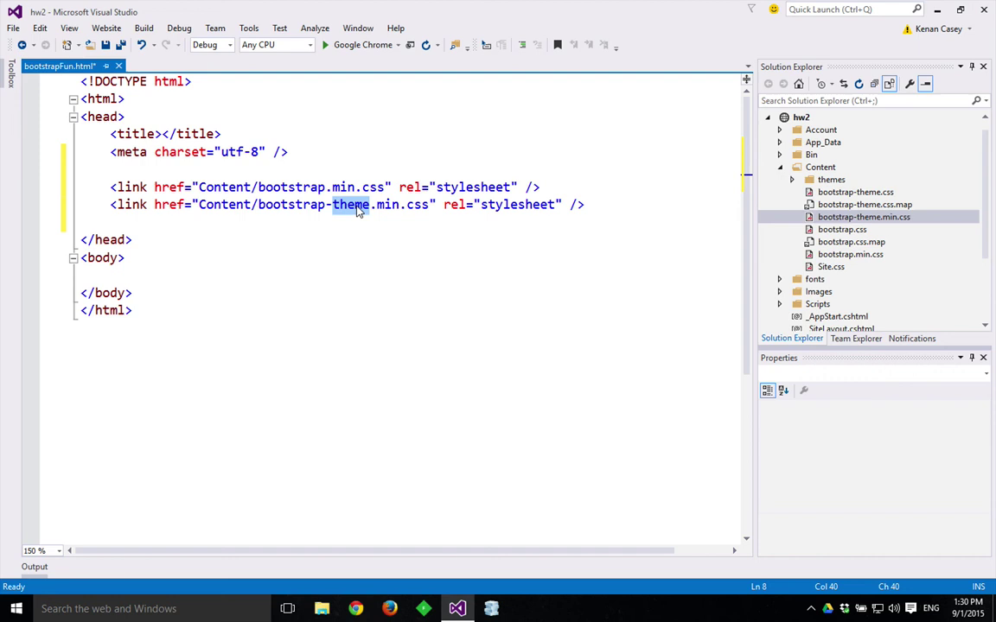
pyautogui.click(594, 204)
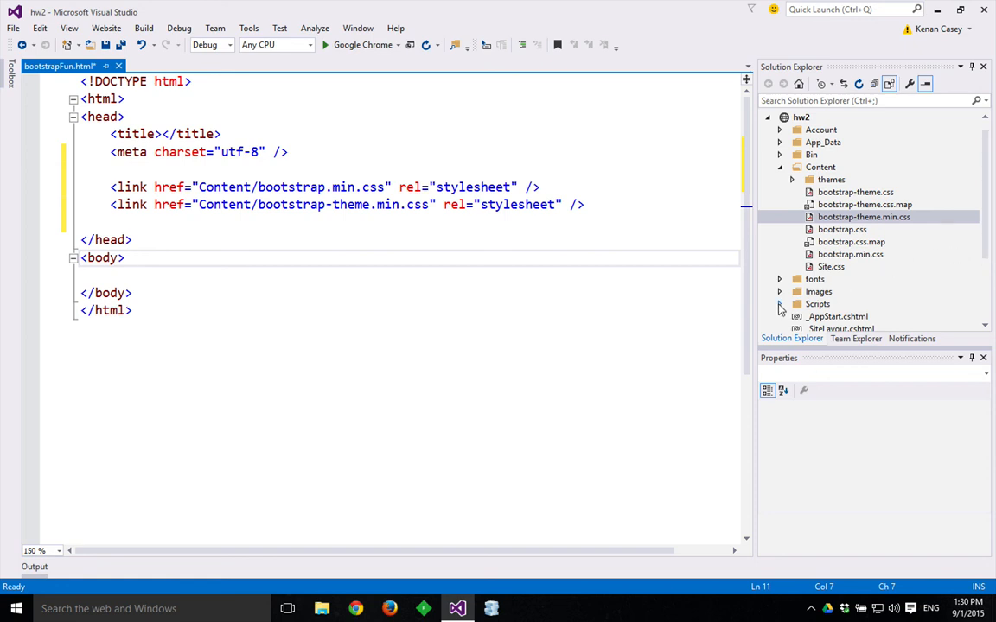
# - Drag bootstrap.min.js and then jquery-1.10.2.min.js above it into the head as script tags
pyautogui.click(780, 304)
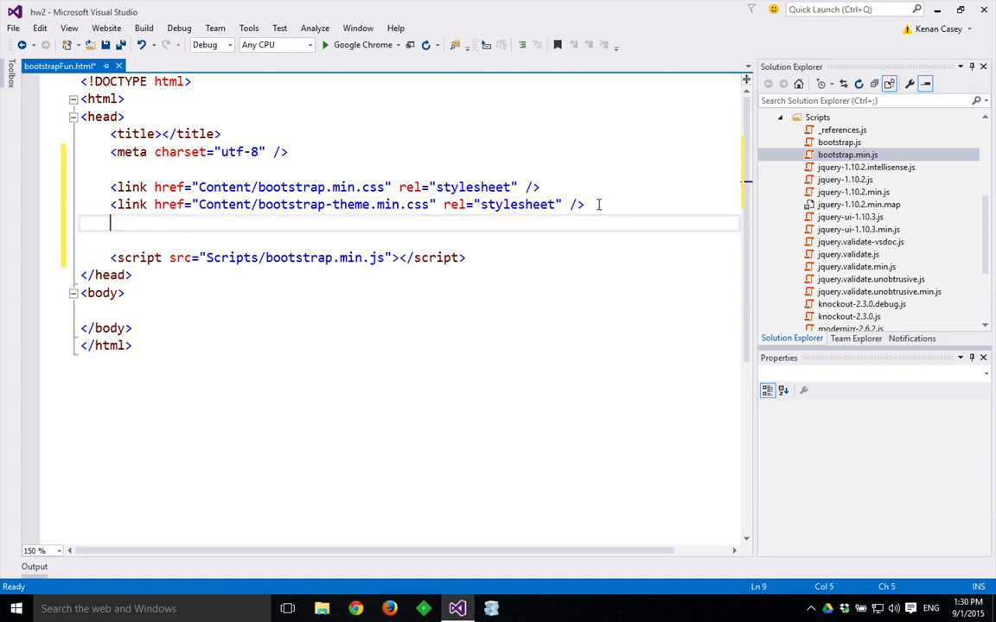
pyautogui.press('Return')
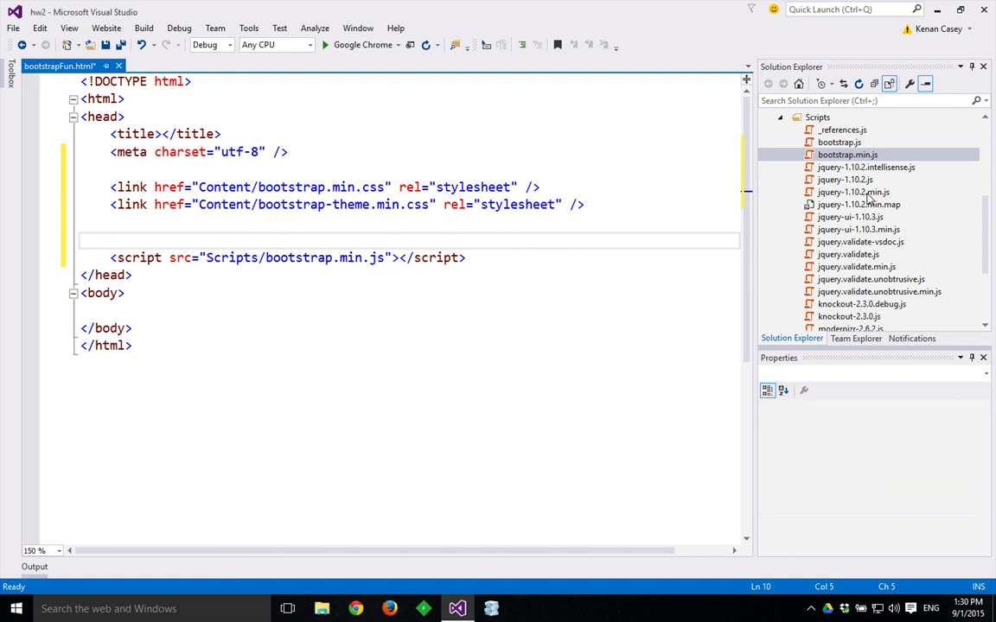
pyautogui.click(854, 192)
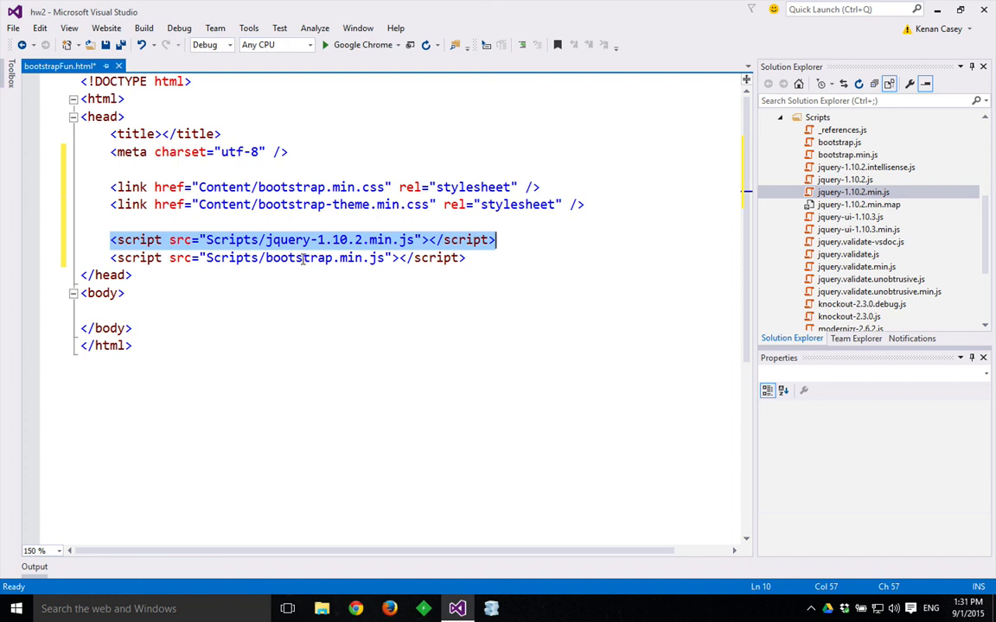
pyautogui.click(466, 258)
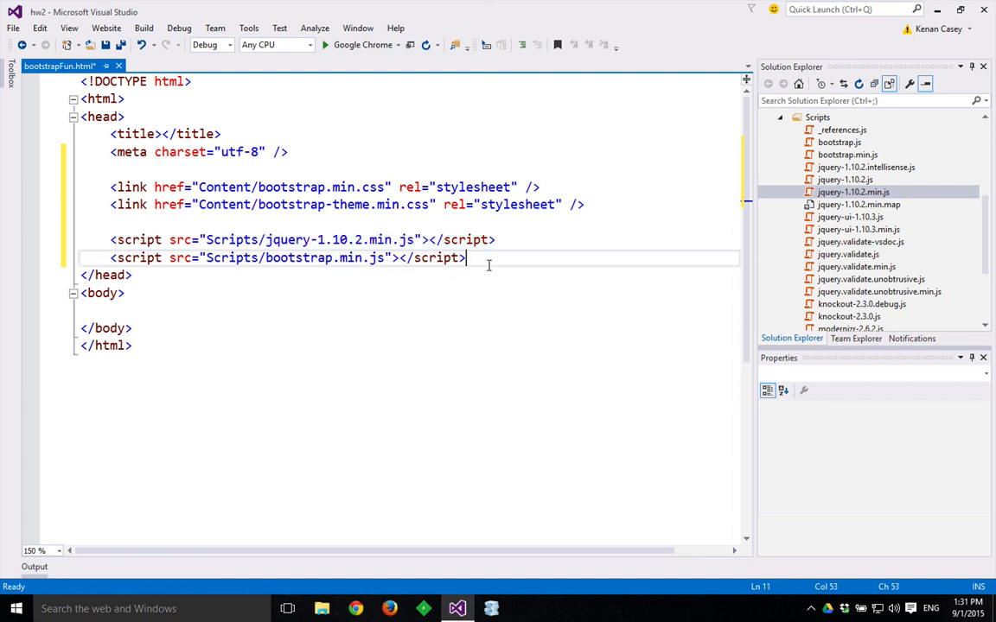